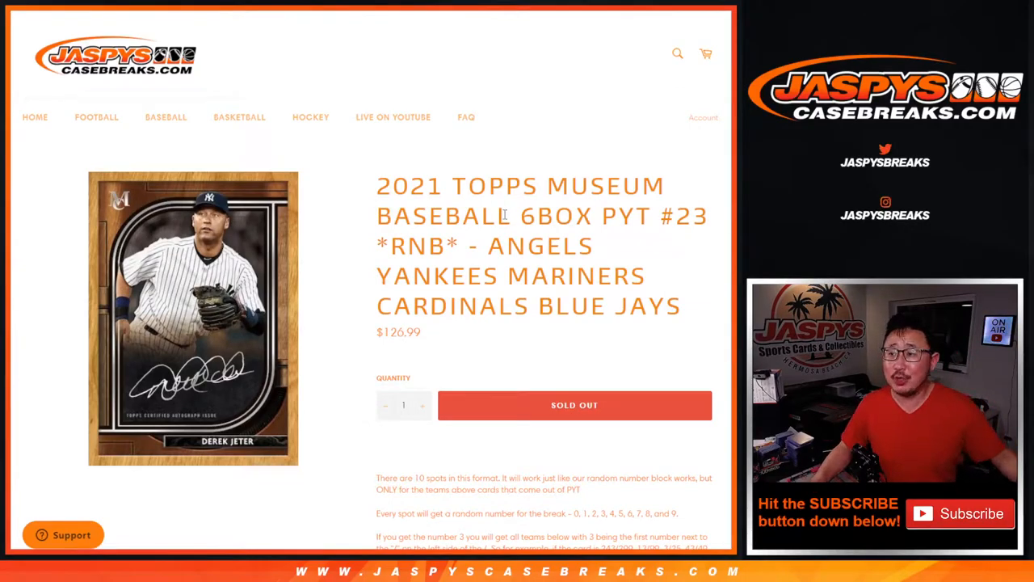
drag(488, 245, 638, 275)
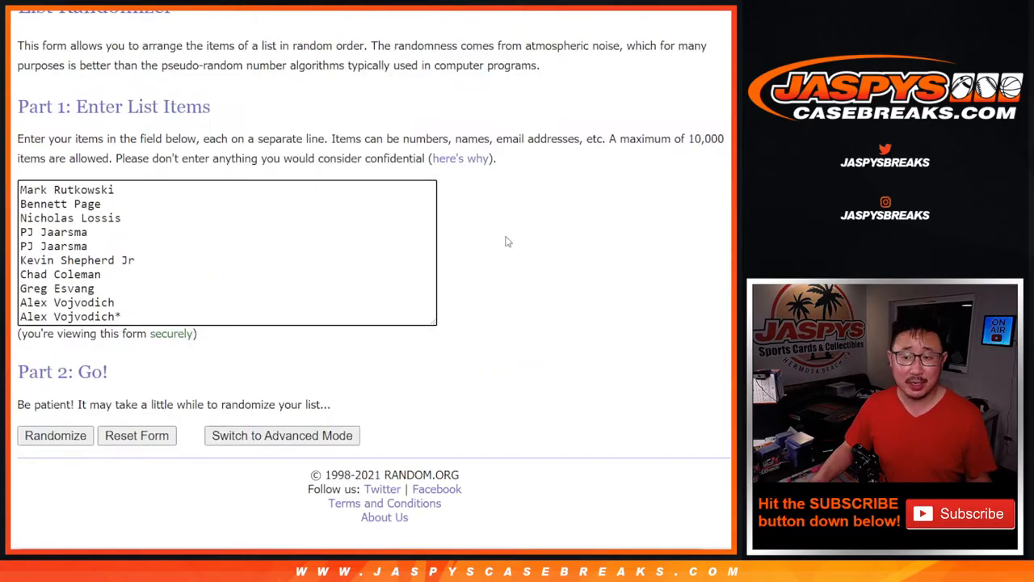
click(55, 437)
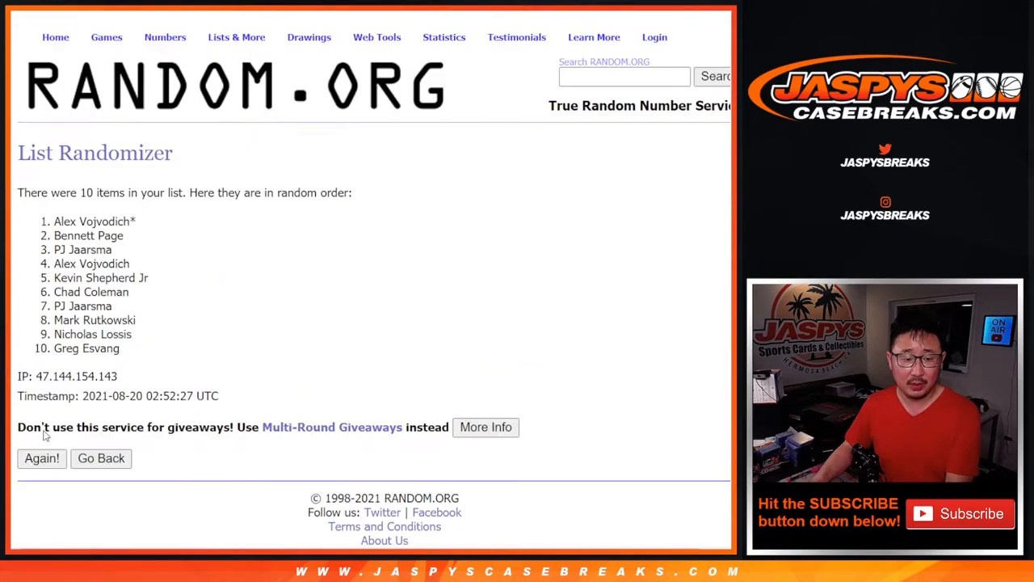
click(42, 459)
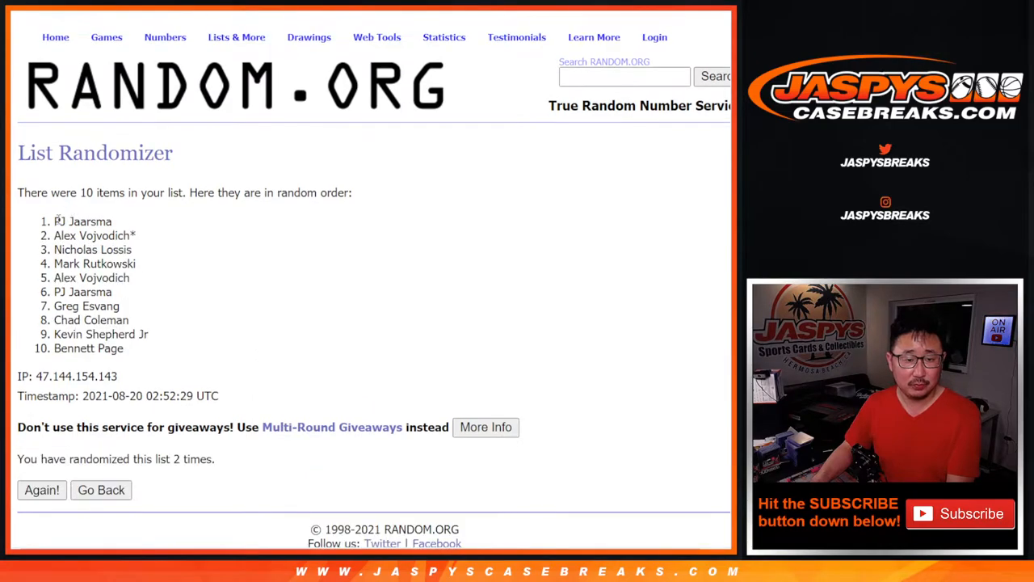
drag(57, 220, 126, 349)
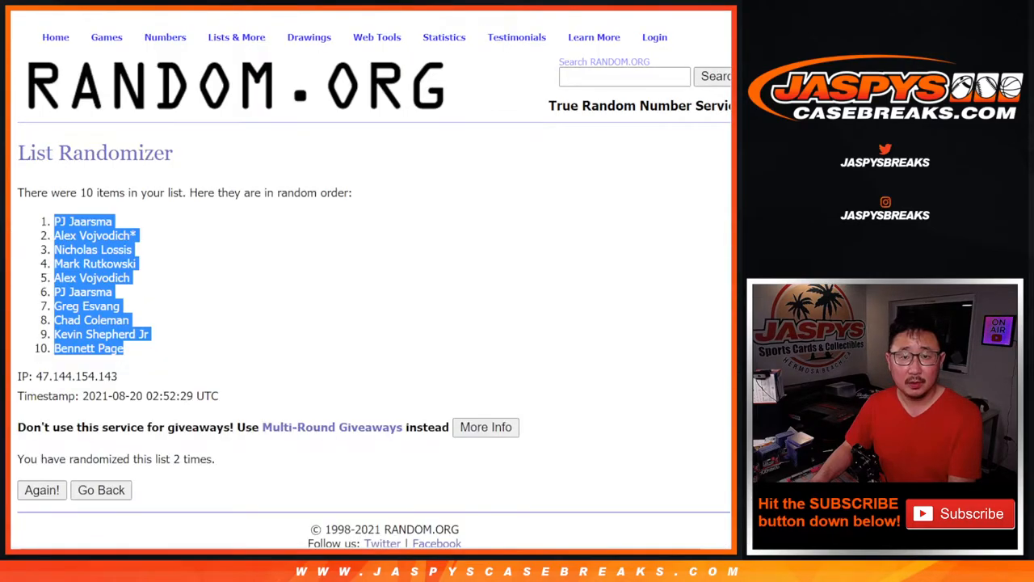
- Randomize the digits 0–9 twice from the entry form and select the resulting order for copying
click(101, 490)
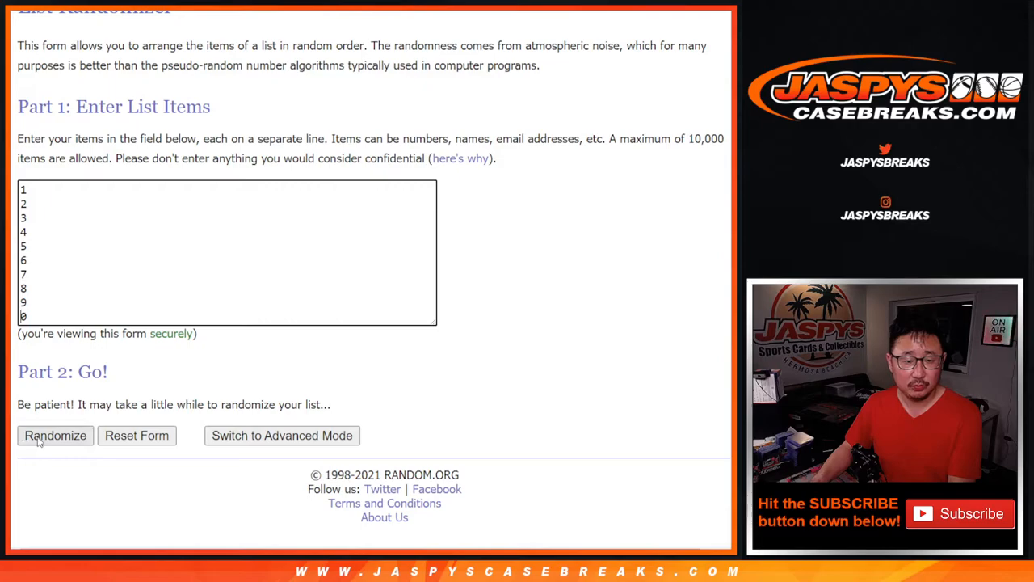
click(55, 436)
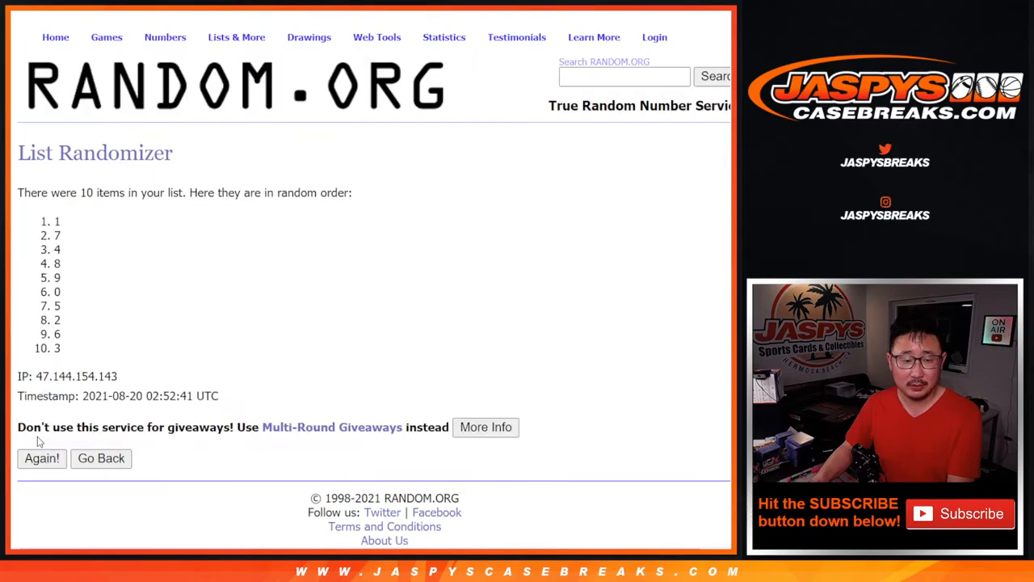
click(42, 459)
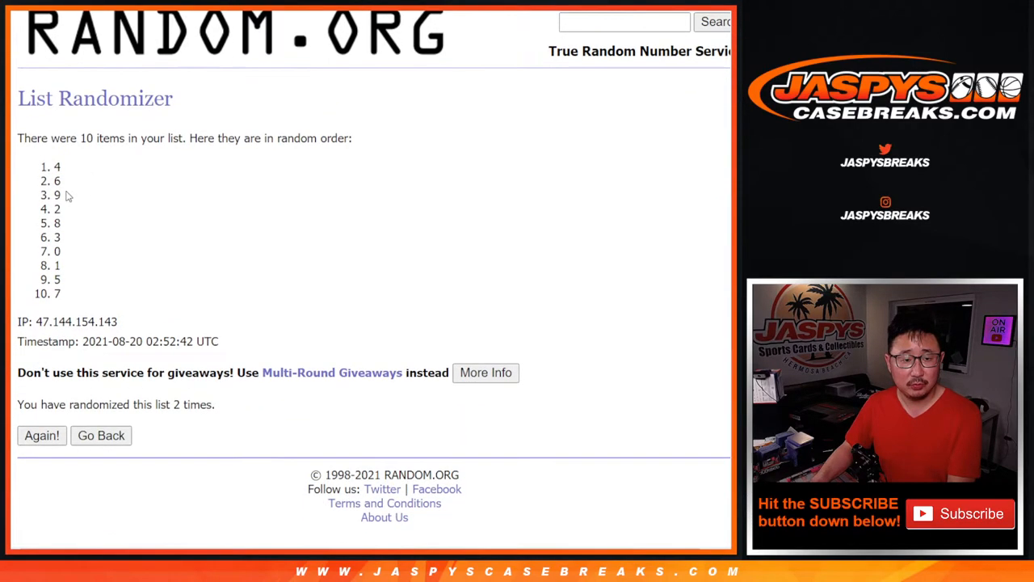
drag(58, 167, 59, 294)
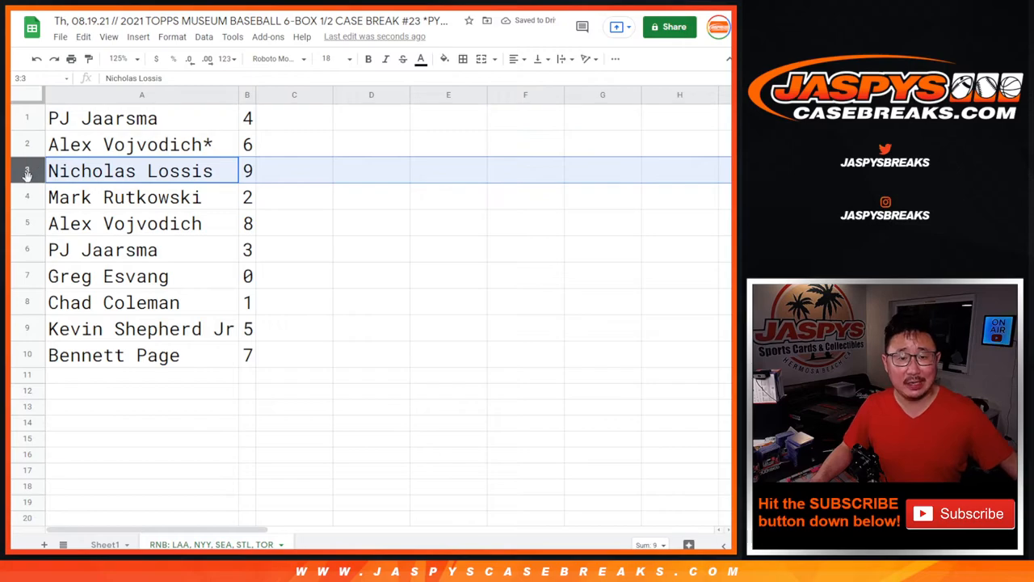
- Review the name–number pairs in columns A and B and bring up the Data menu's sorting options
click(142, 222)
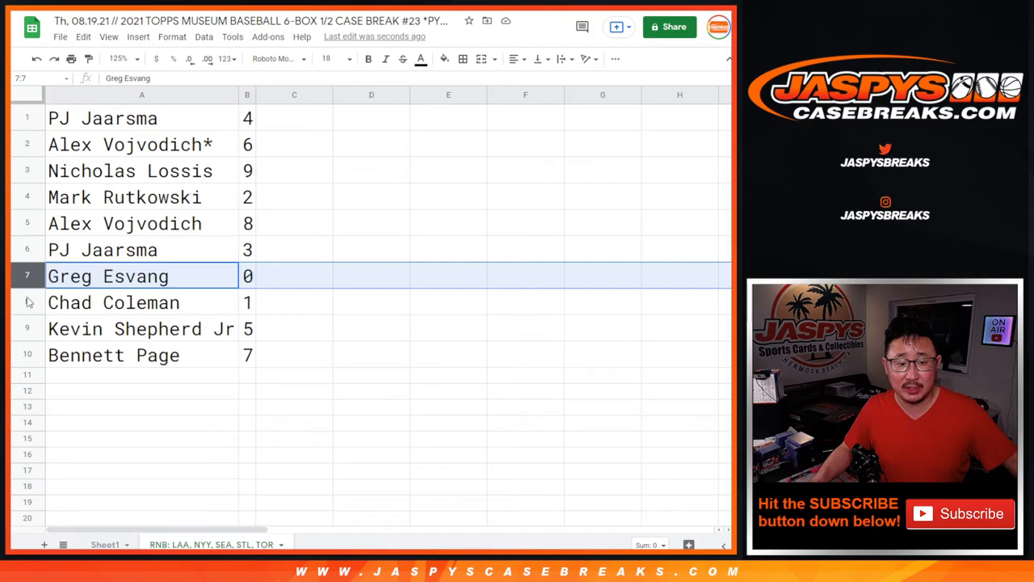
click(113, 302)
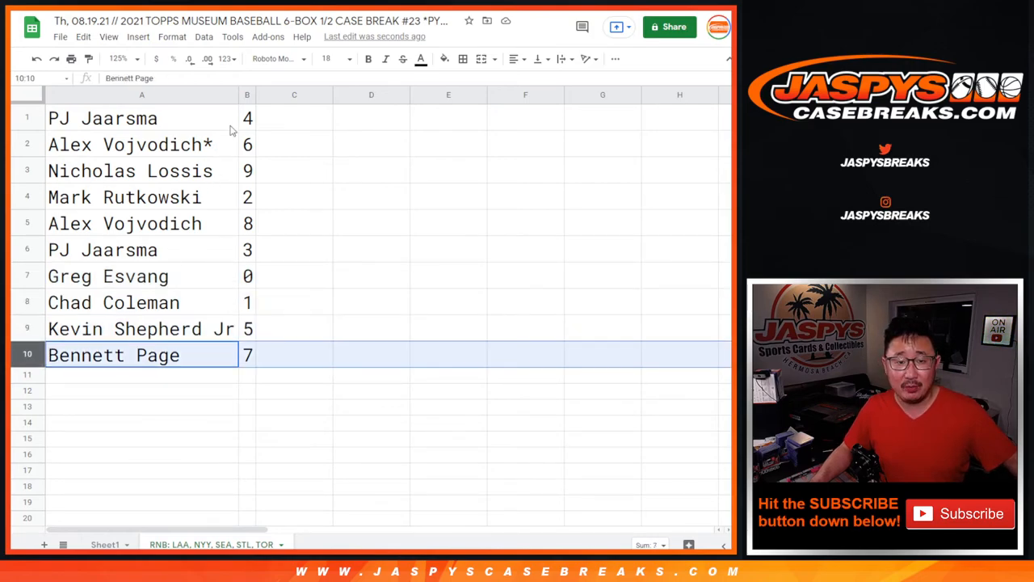
click(203, 35)
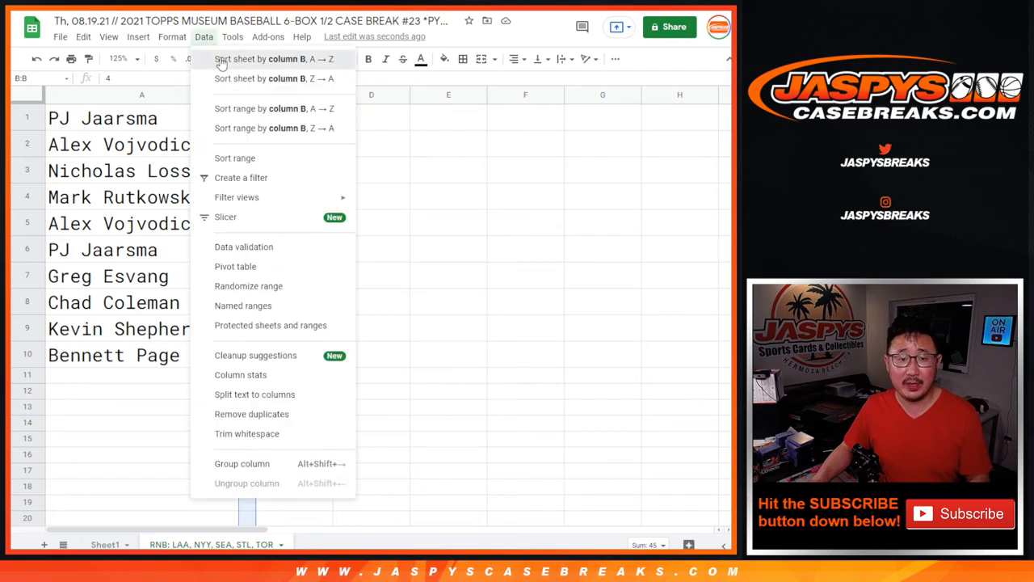